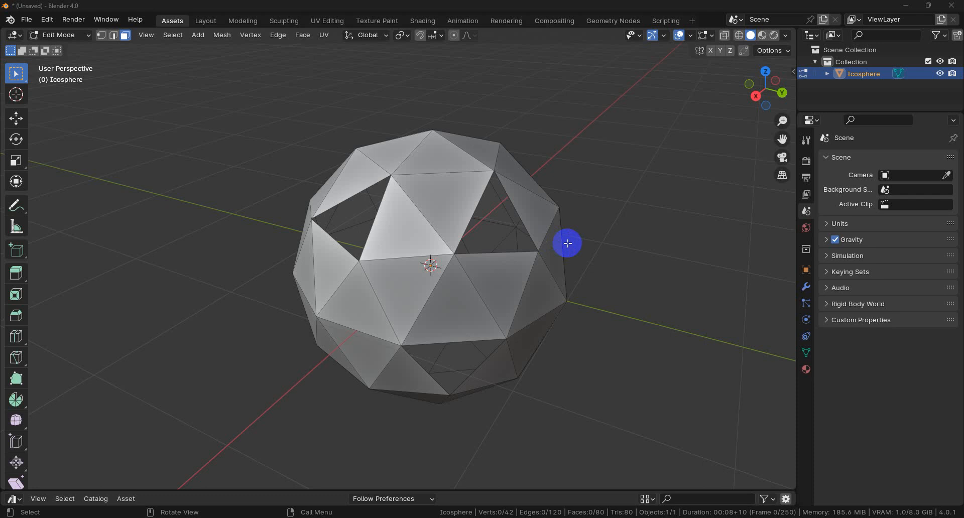
{"action": "mouse_move", "coordinate": [627, 238]}
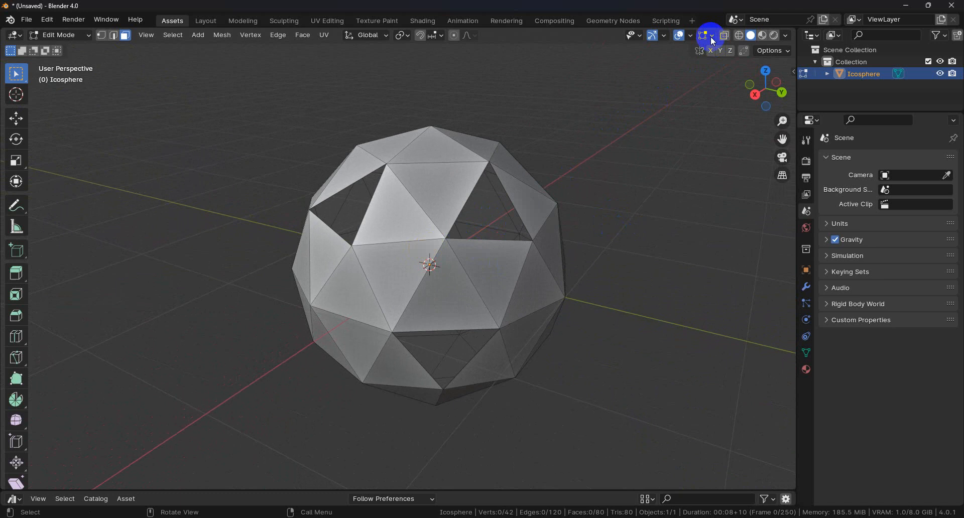
Show face normals on the icosphere, orbit to inspect them, and open Viewport Shading options.
{"action": "left_click", "coordinate": [710, 36]}
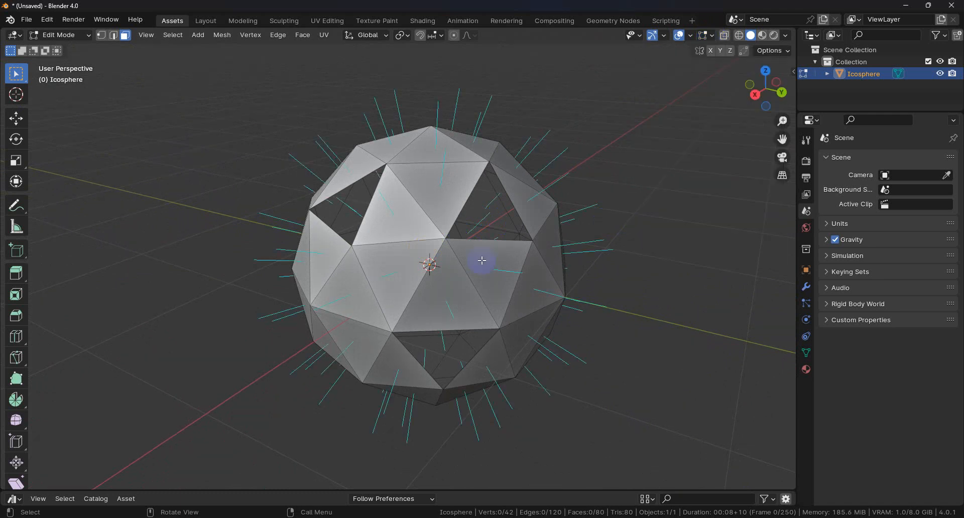
{"action": "left_click_drag", "start_coordinate": [482, 260], "coordinate": [477, 228]}
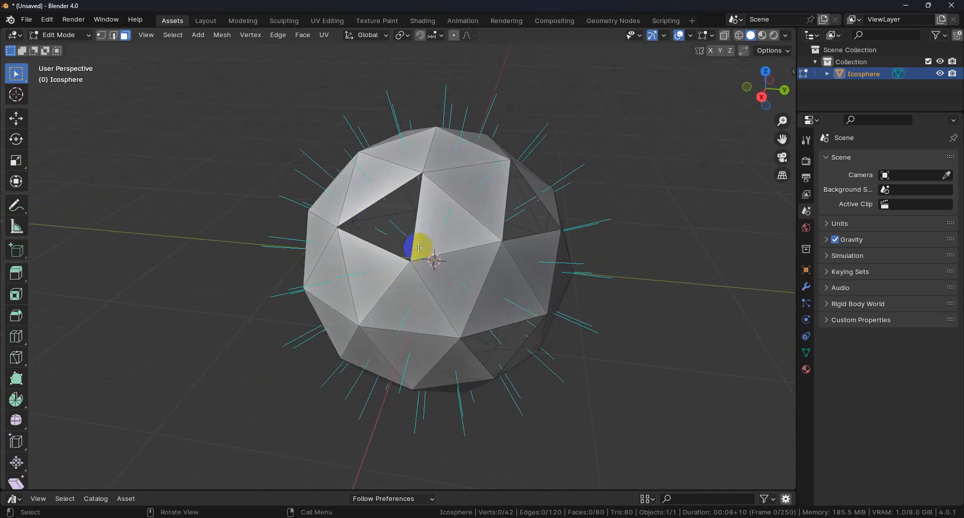
{"action": "left_click_drag", "start_coordinate": [418, 249], "coordinate": [458, 274]}
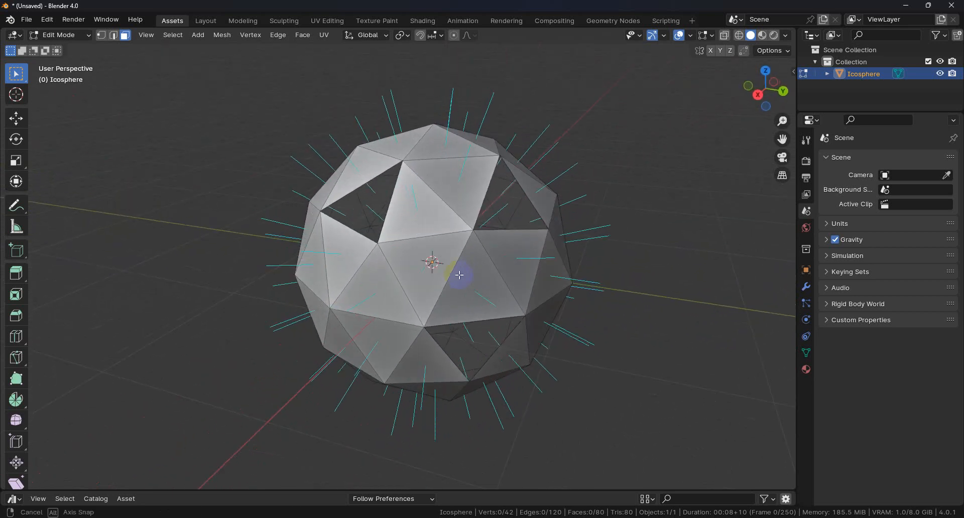
{"action": "left_click", "coordinate": [786, 35]}
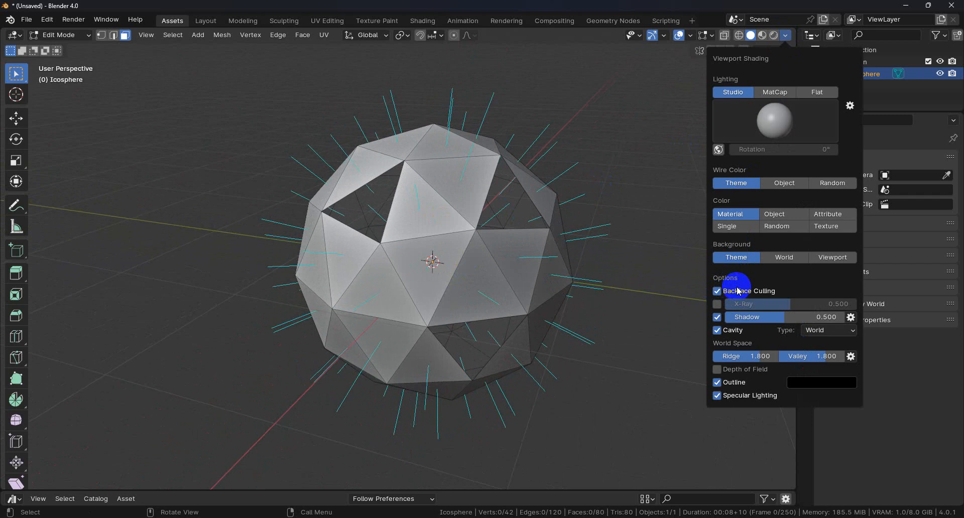
Close the Viewport Shading popover and turn off the face normal overlay.
{"action": "left_click", "coordinate": [621, 241]}
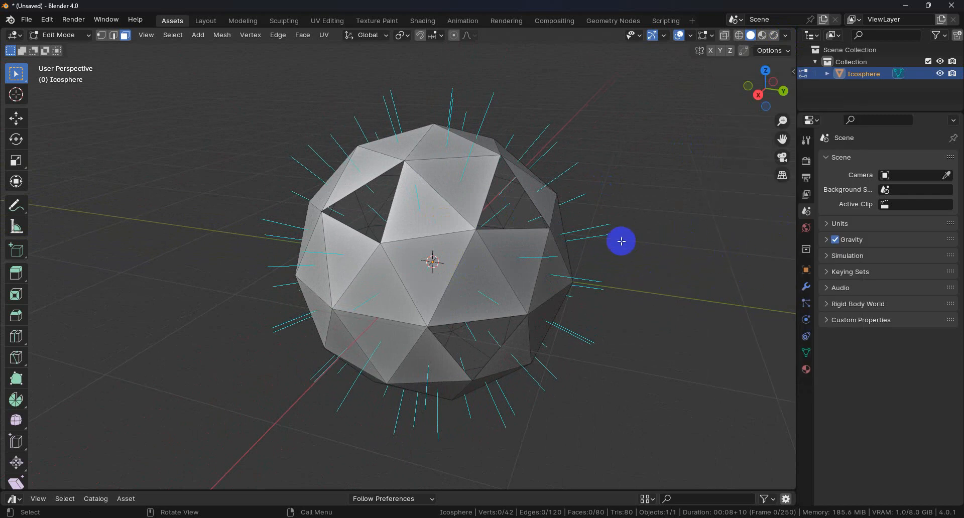
{"action": "left_click", "coordinate": [712, 35]}
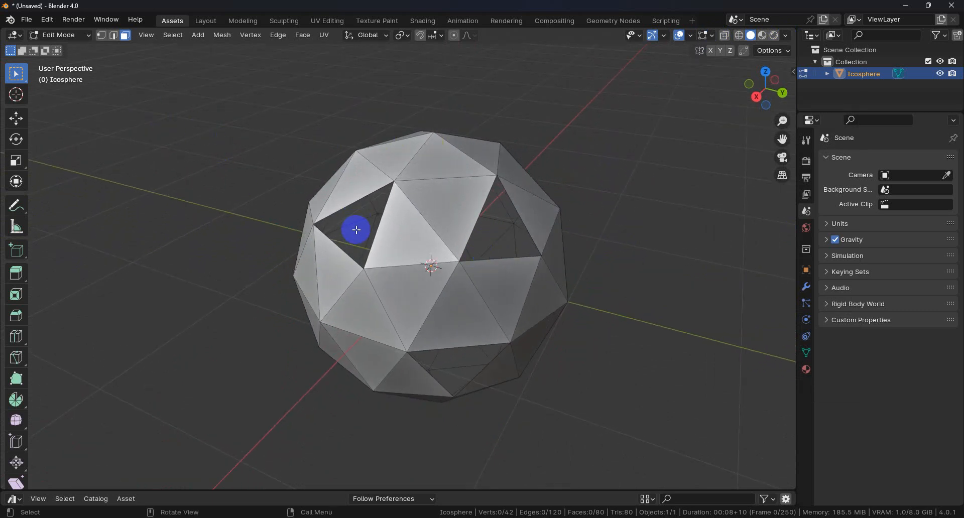
Flip the normal of the bottom hole-like face so it renders solid.
{"action": "left_click", "coordinate": [473, 362]}
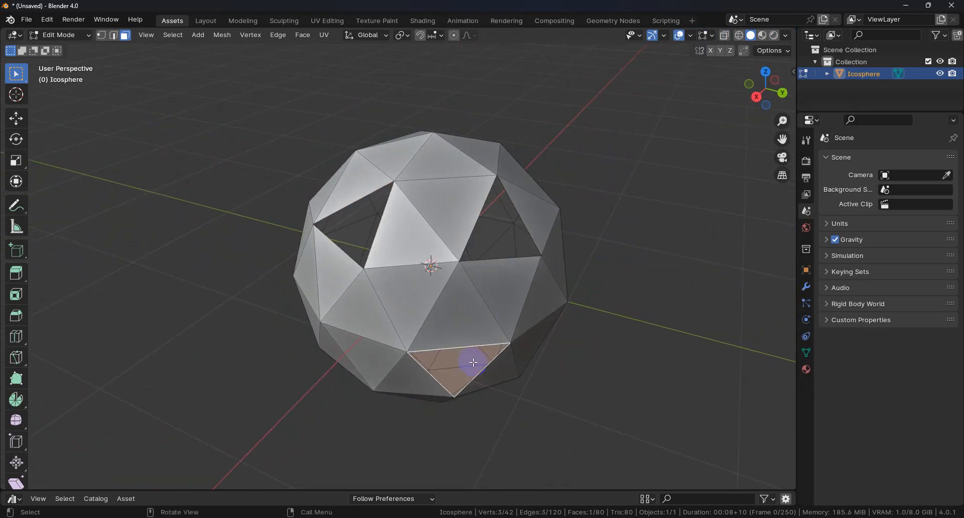
{"action": "mouse_move", "coordinate": [486, 365]}
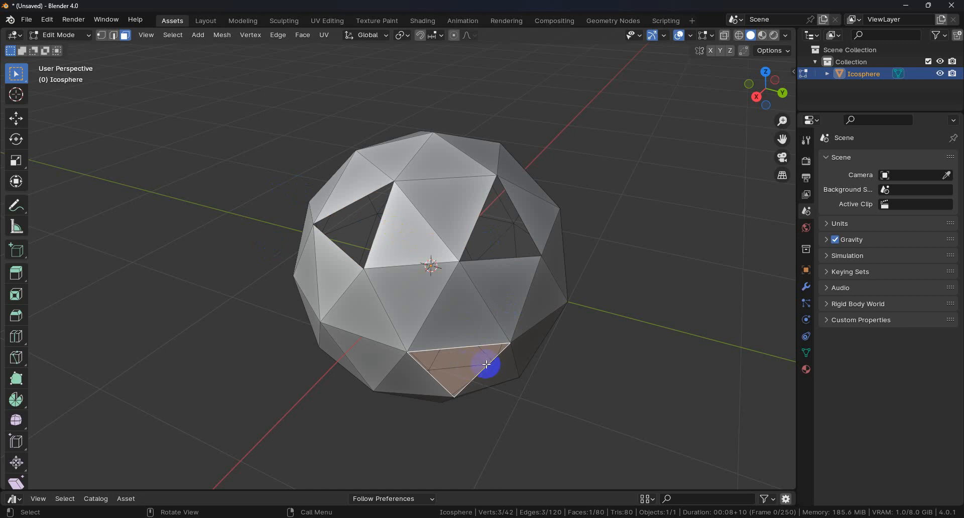
{"action": "left_click", "coordinate": [221, 34]}
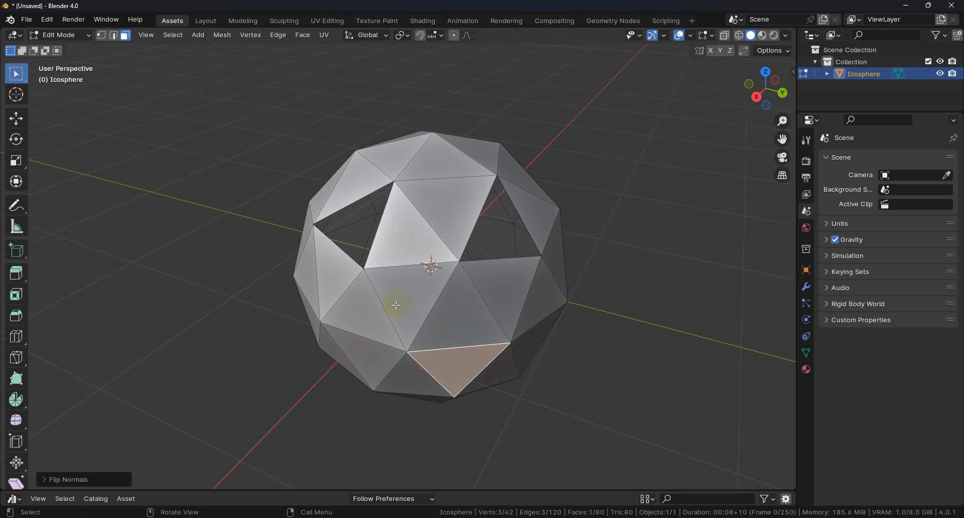
{"action": "left_click", "coordinate": [470, 371]}
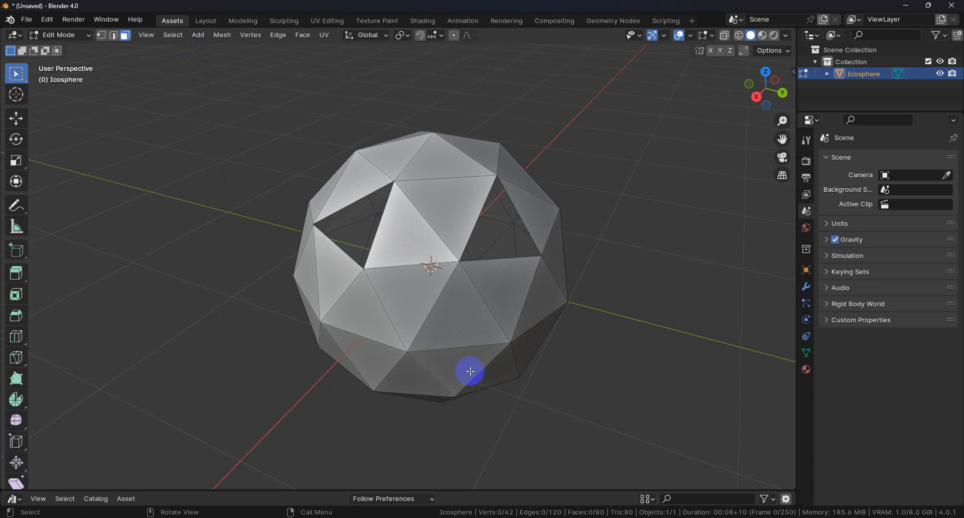
Orbit the sphere and box-select all its visible faces.
{"action": "left_click_drag", "start_coordinate": [470, 371], "coordinate": [487, 356]}
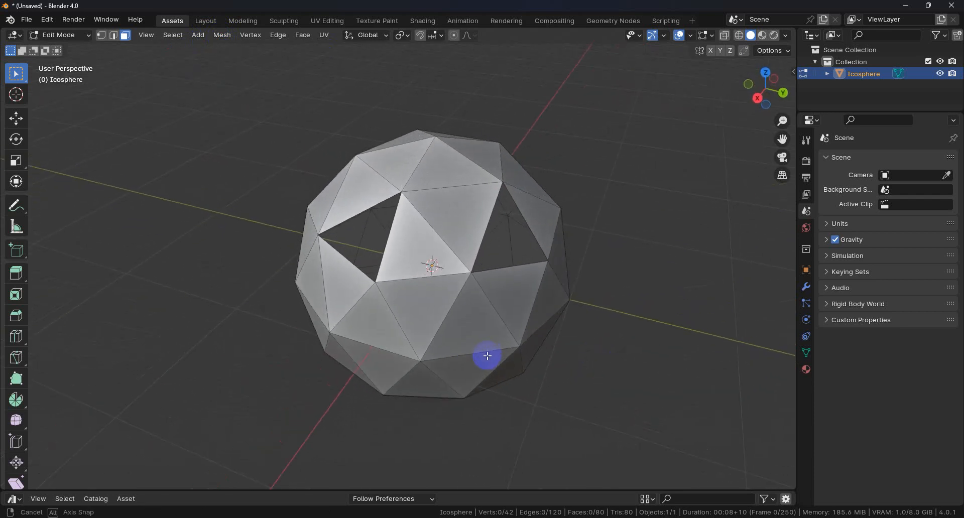
{"action": "left_click_drag", "start_coordinate": [487, 355], "coordinate": [330, 122]}
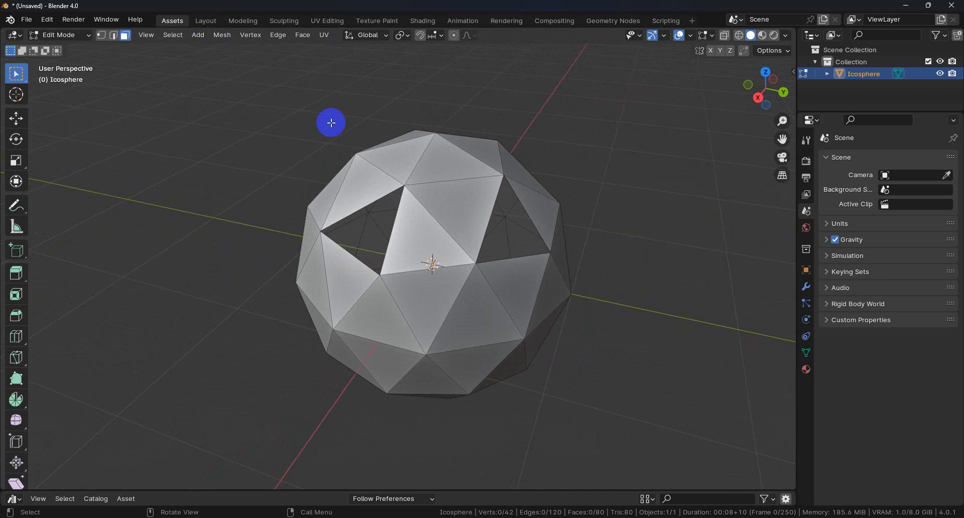
{"action": "left_click_drag", "start_coordinate": [331, 123], "coordinate": [652, 409]}
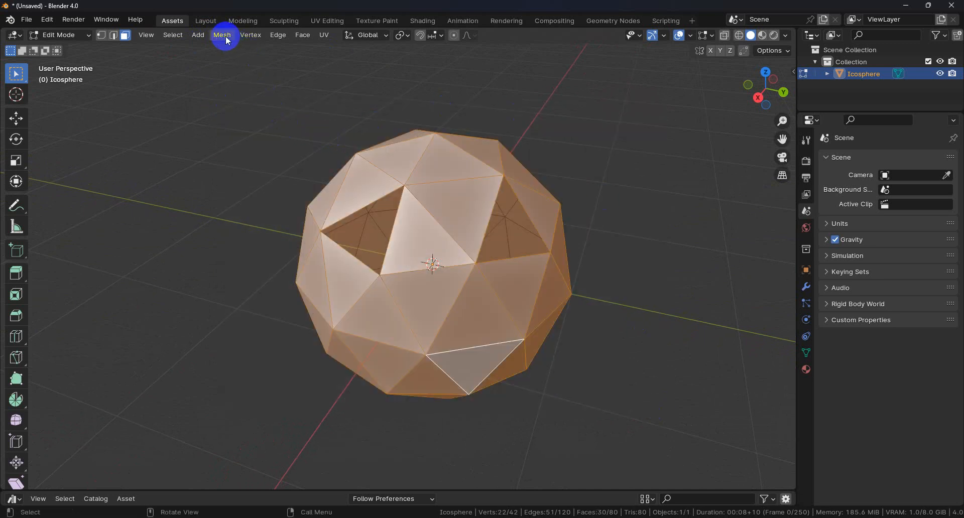
Recalculate the selected faces' normals to point outside via Mesh > Normals.
{"action": "left_click", "coordinate": [221, 34]}
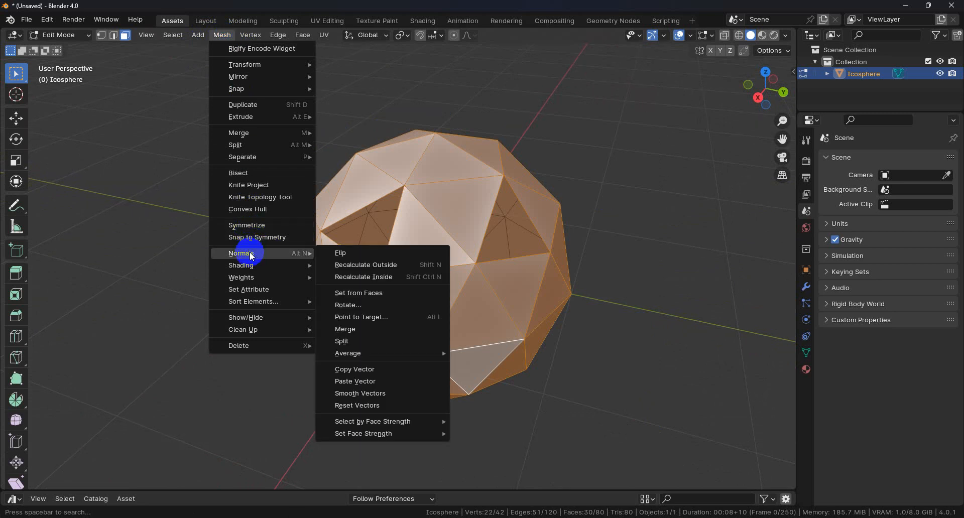
{"action": "mouse_move", "coordinate": [378, 268]}
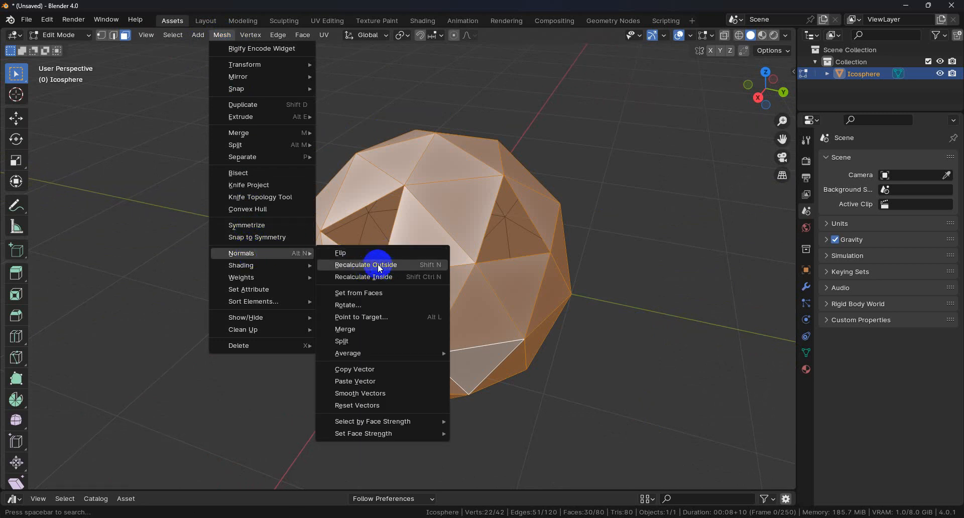
{"action": "mouse_move", "coordinate": [424, 269]}
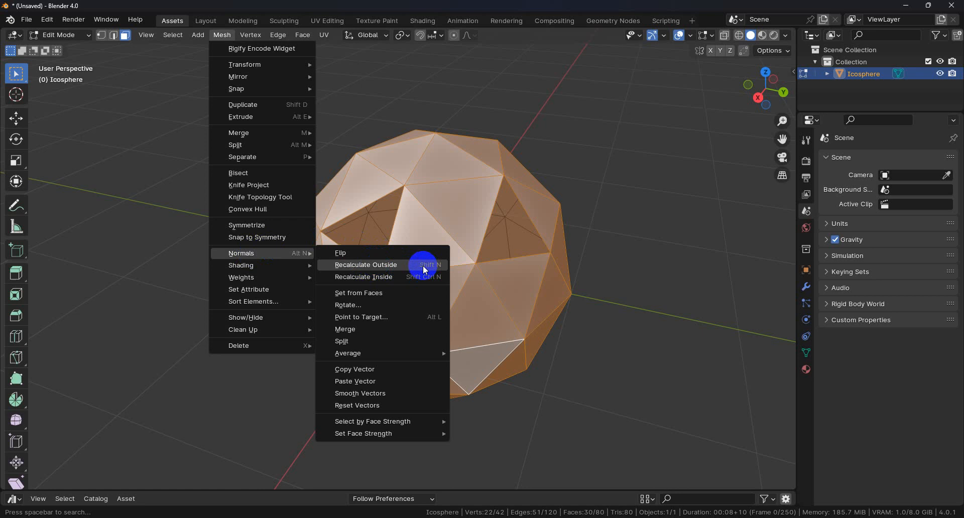
{"action": "mouse_move", "coordinate": [380, 269]}
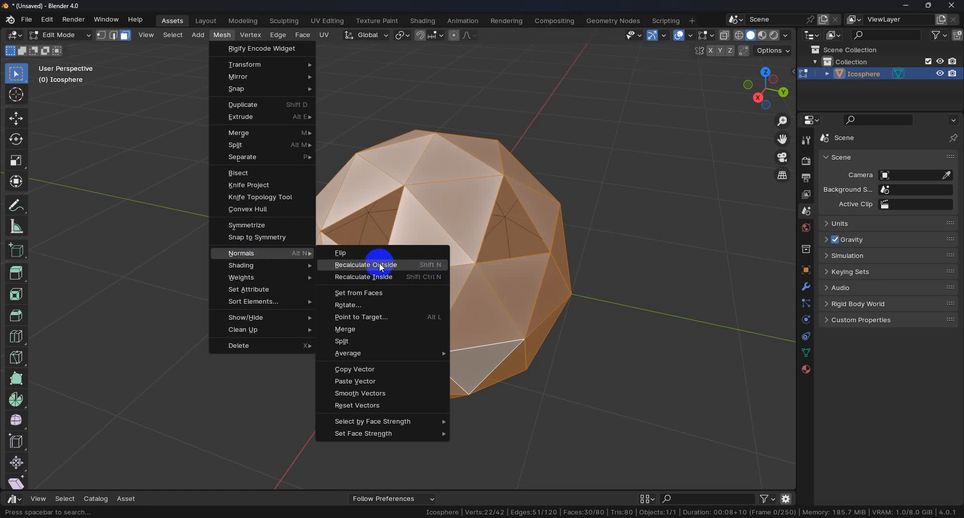
{"action": "left_click", "coordinate": [365, 265]}
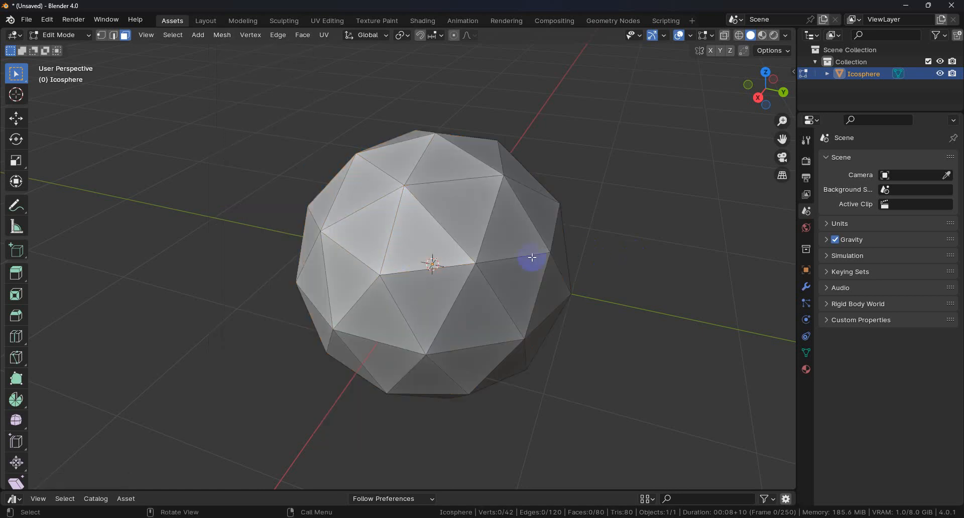
{"action": "left_click_drag", "start_coordinate": [531, 258], "coordinate": [452, 285]}
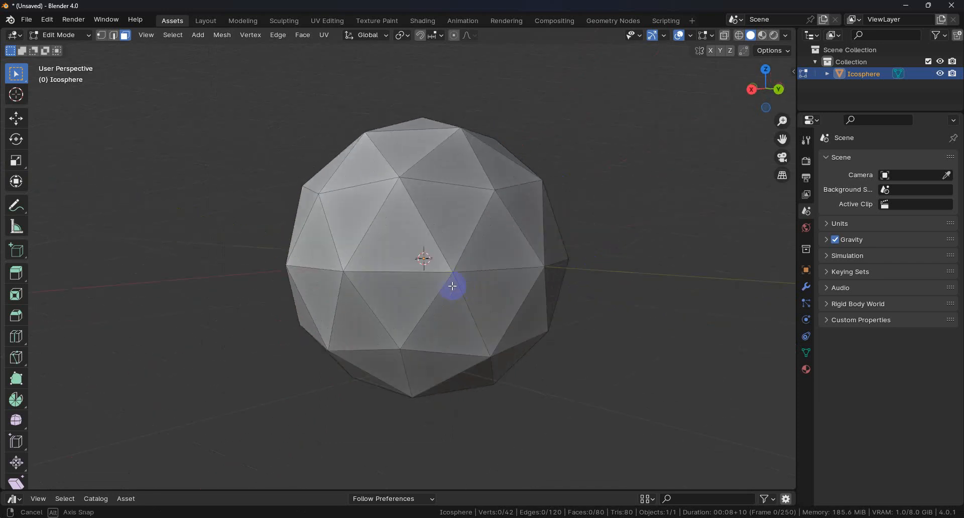
{"action": "left_click_drag", "start_coordinate": [452, 285], "coordinate": [474, 311]}
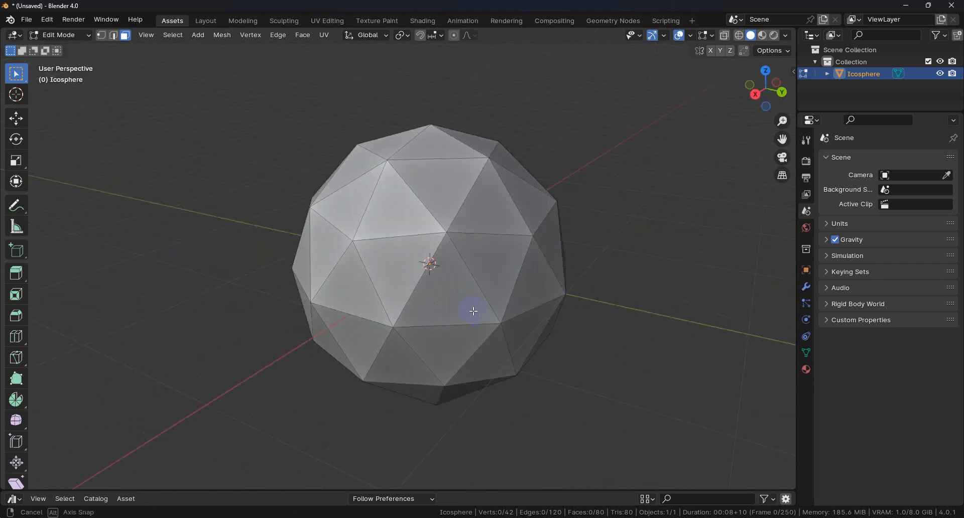
{"action": "left_click_drag", "start_coordinate": [474, 311], "coordinate": [482, 332]}
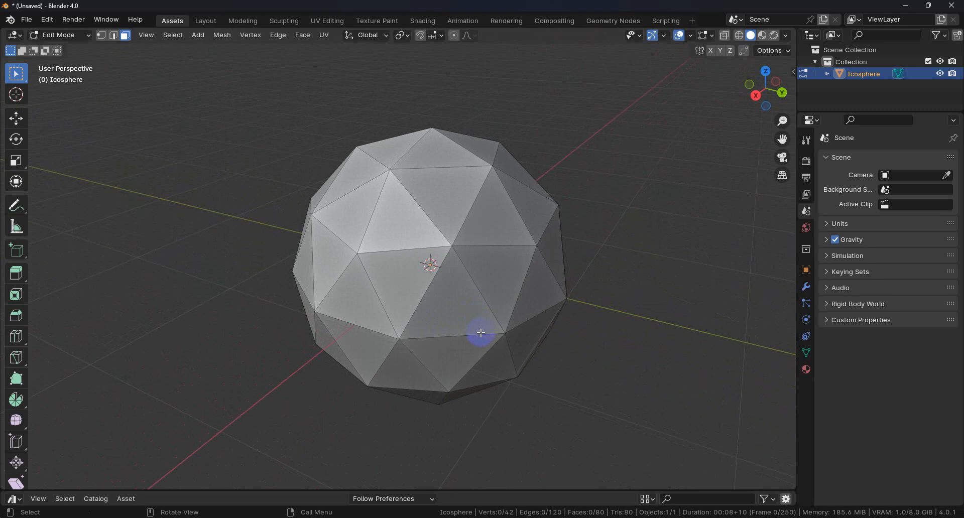